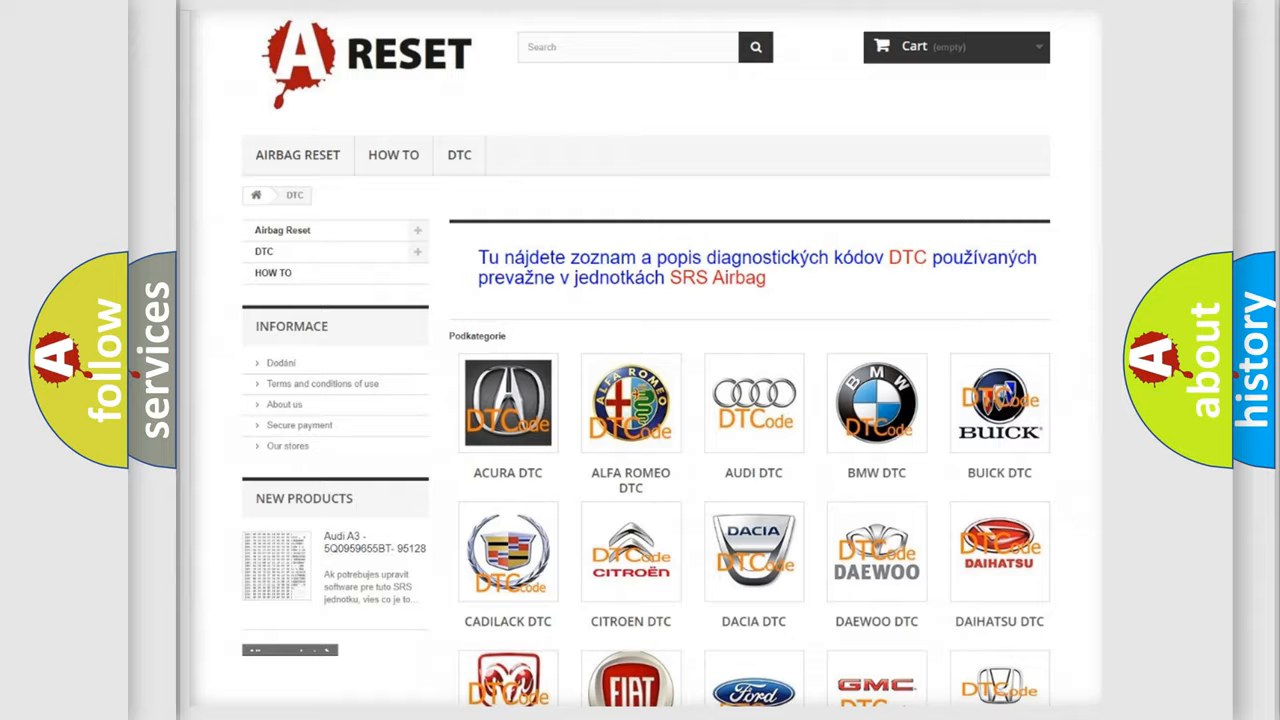
scroll(down, 3)
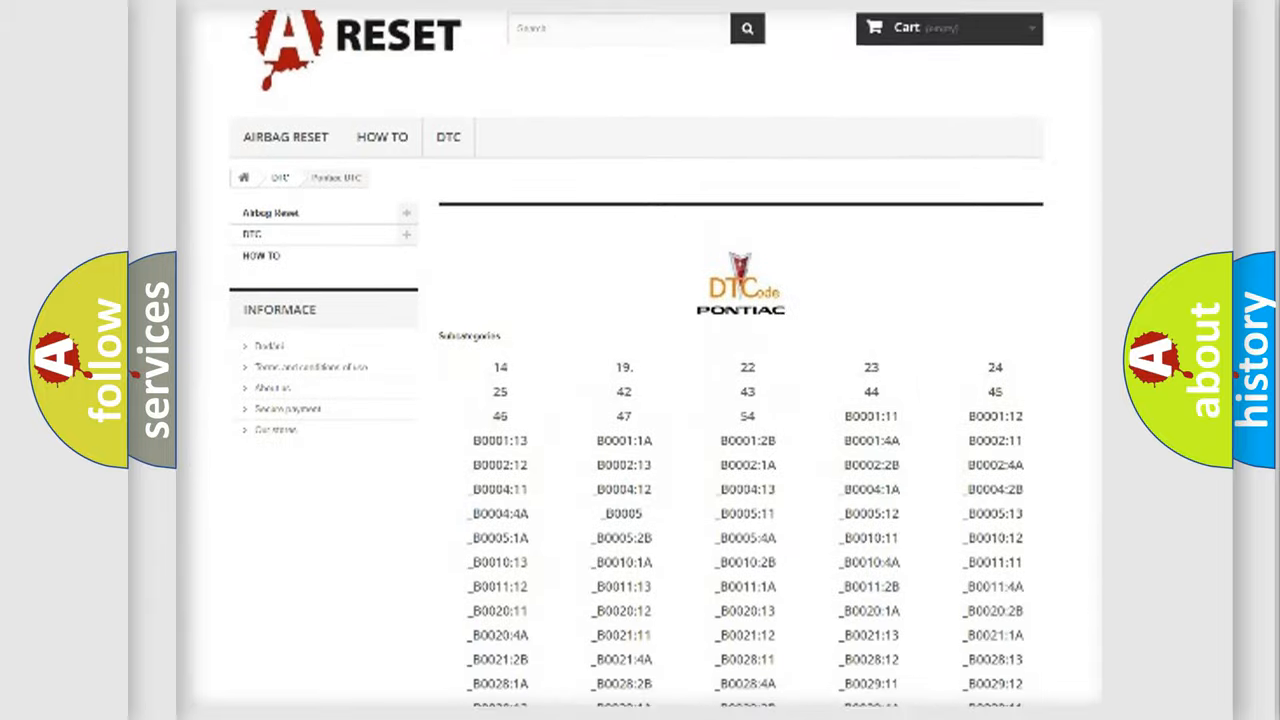
scroll(down, 3)
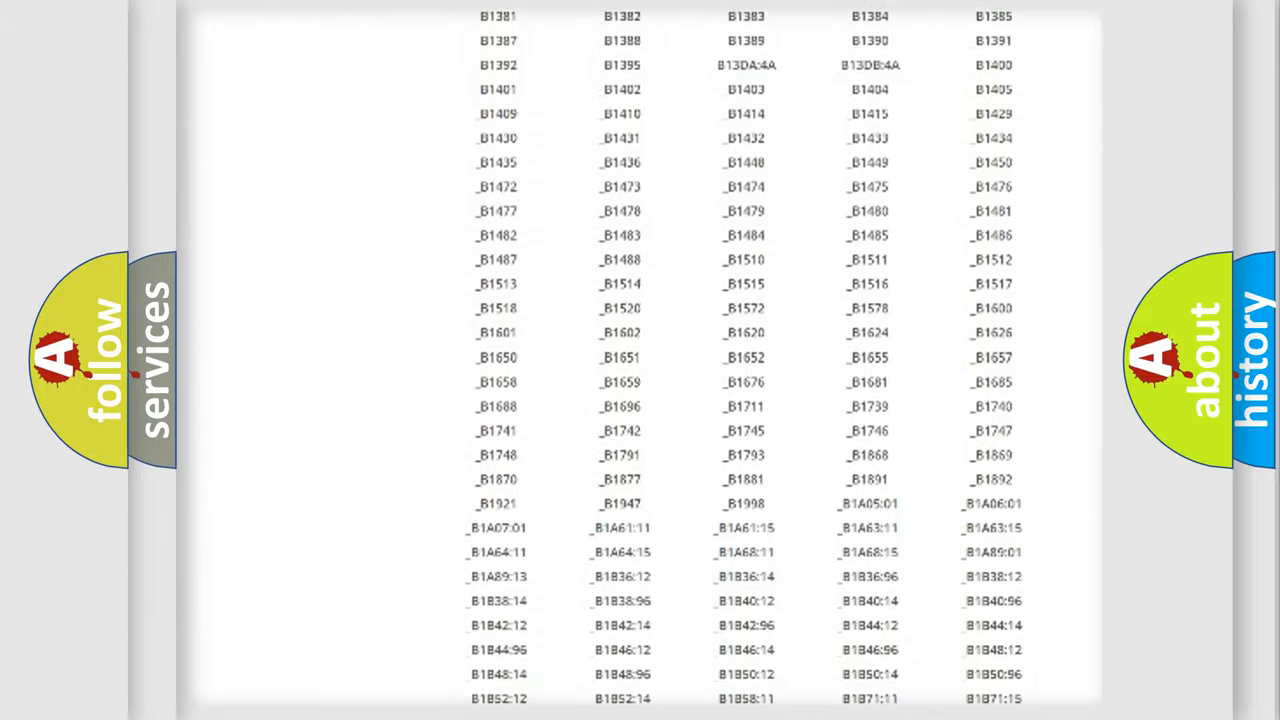
scroll(up, 3)
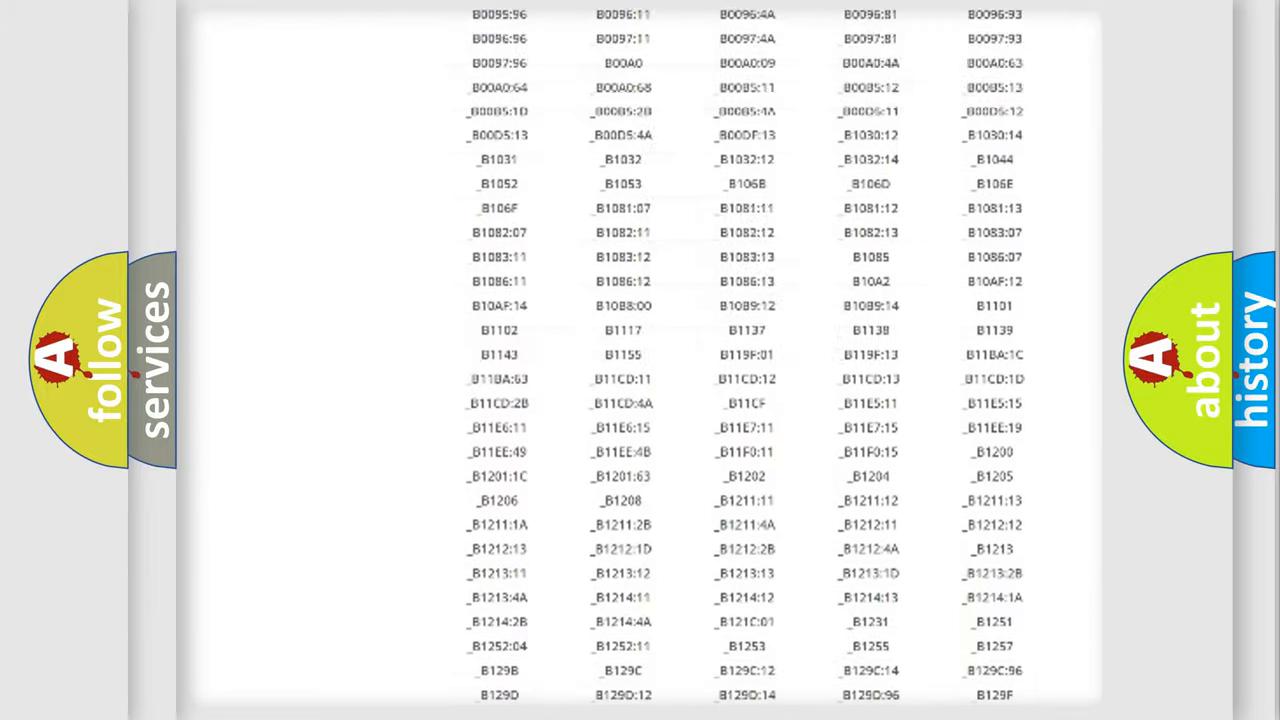
scroll(up, 3)
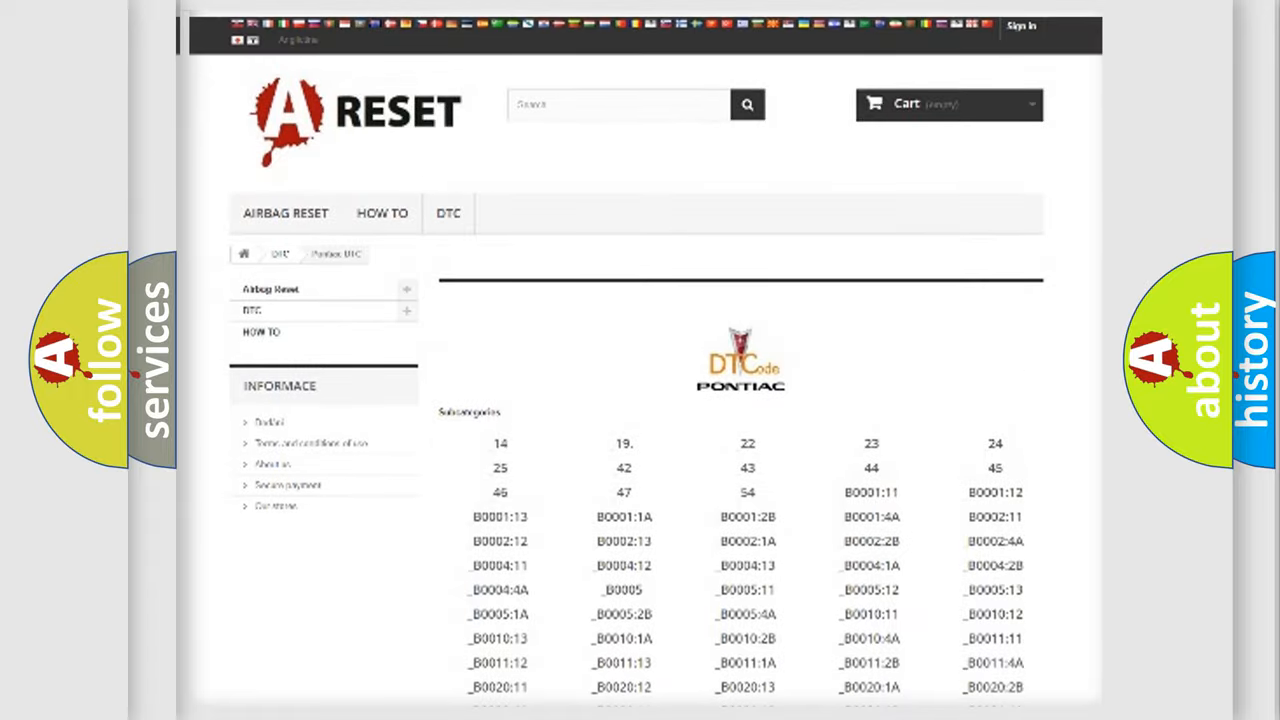